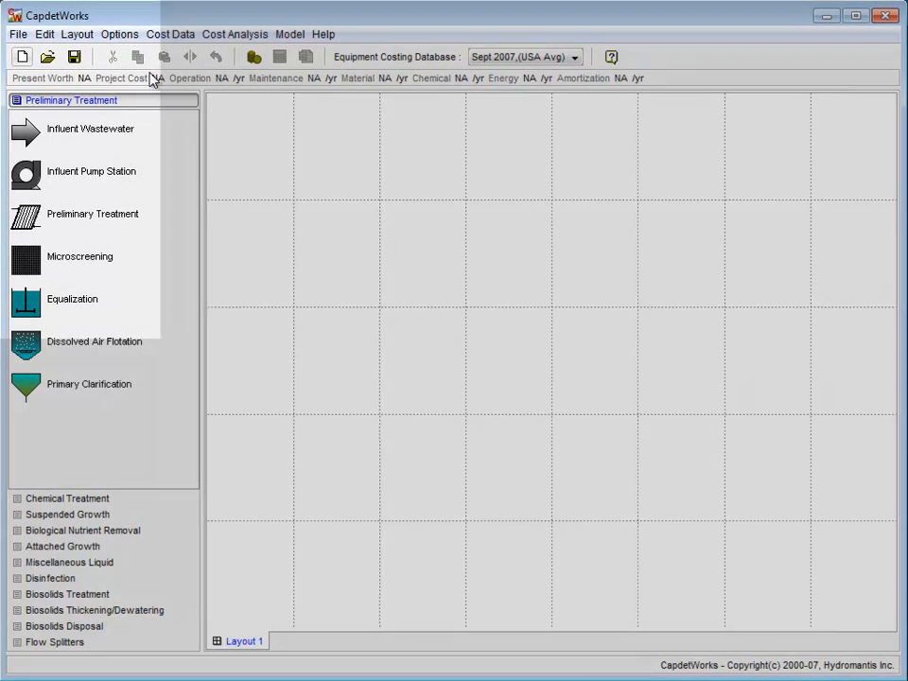
Step: Load Tutorial 3.cwl and switch equipment costing to Sept 2007 (USA Avg)
left_click(17, 34)
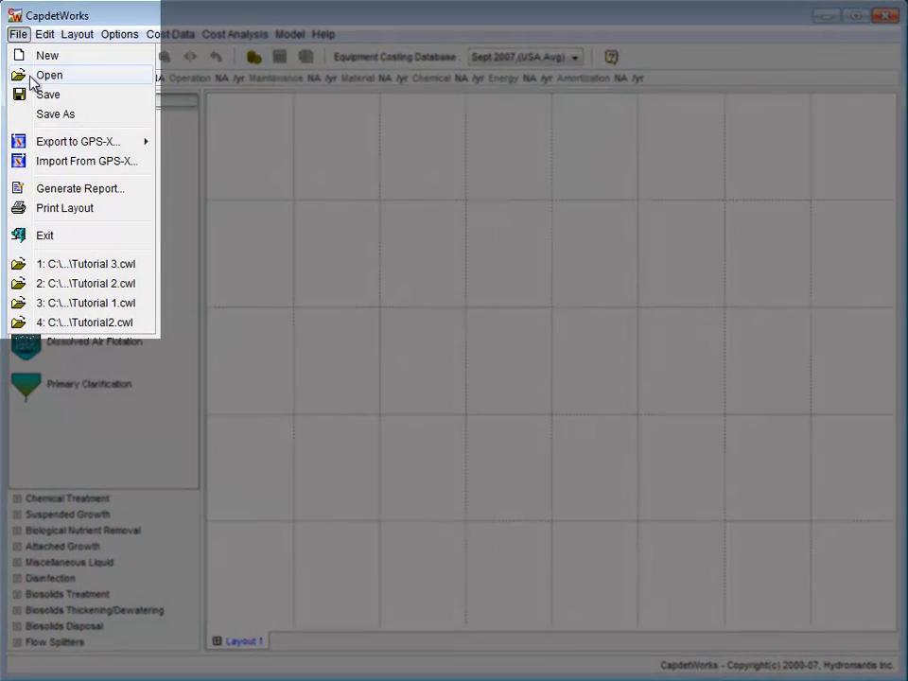
left_click(49, 75)
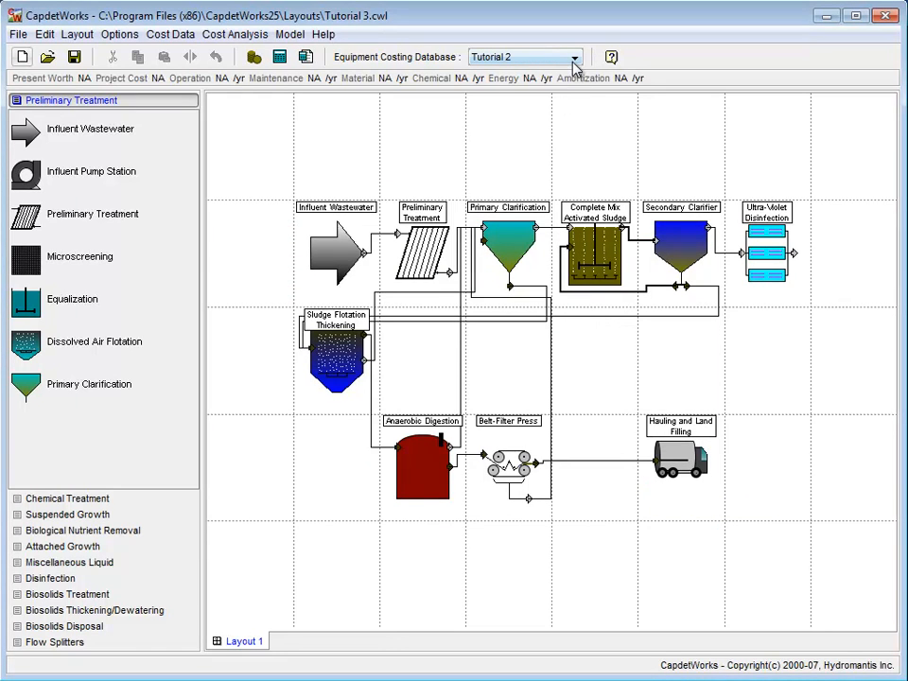
left_click(573, 56)
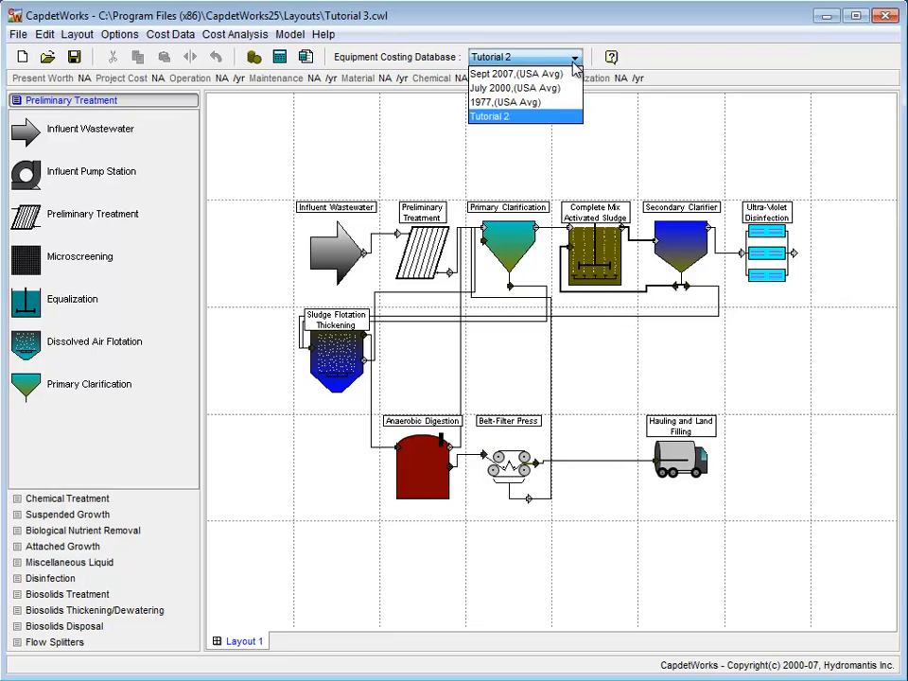
left_click(514, 72)
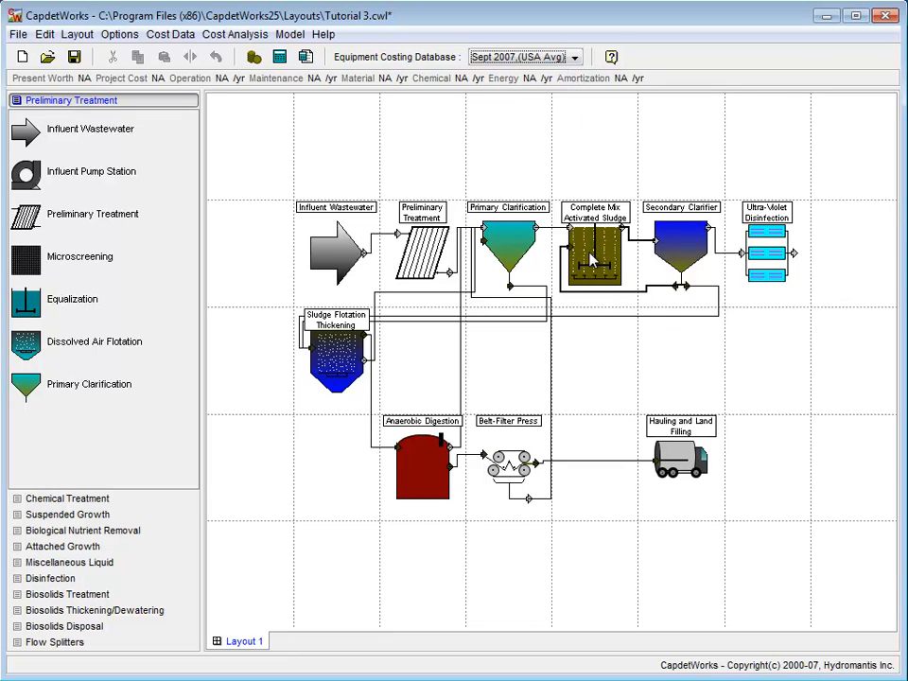
Step: Turn off Override Design for the Complete Mix Activated Sludge unit and accept
right_click(594, 260)
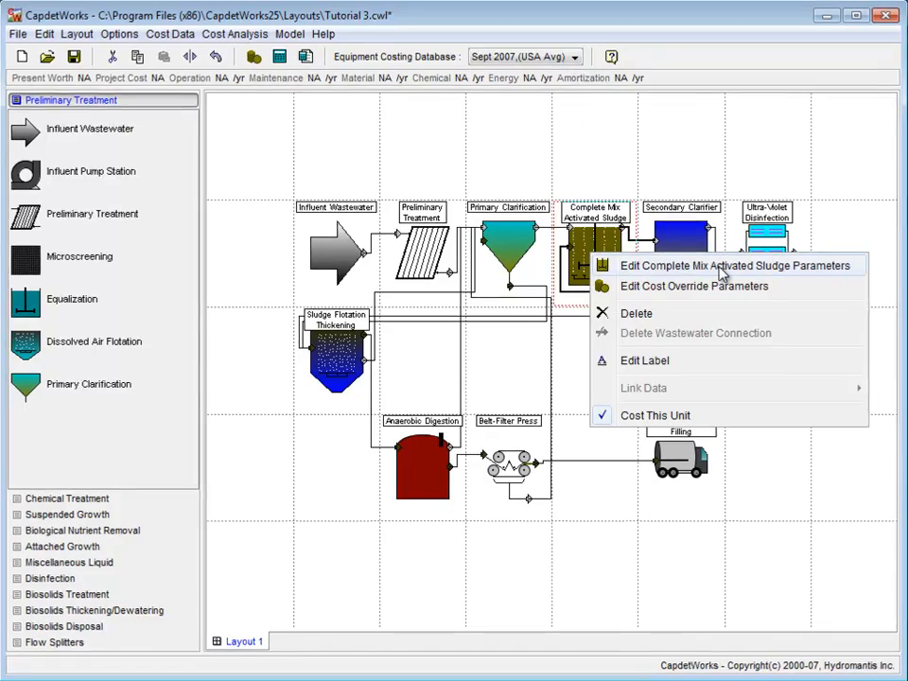
left_click(736, 265)
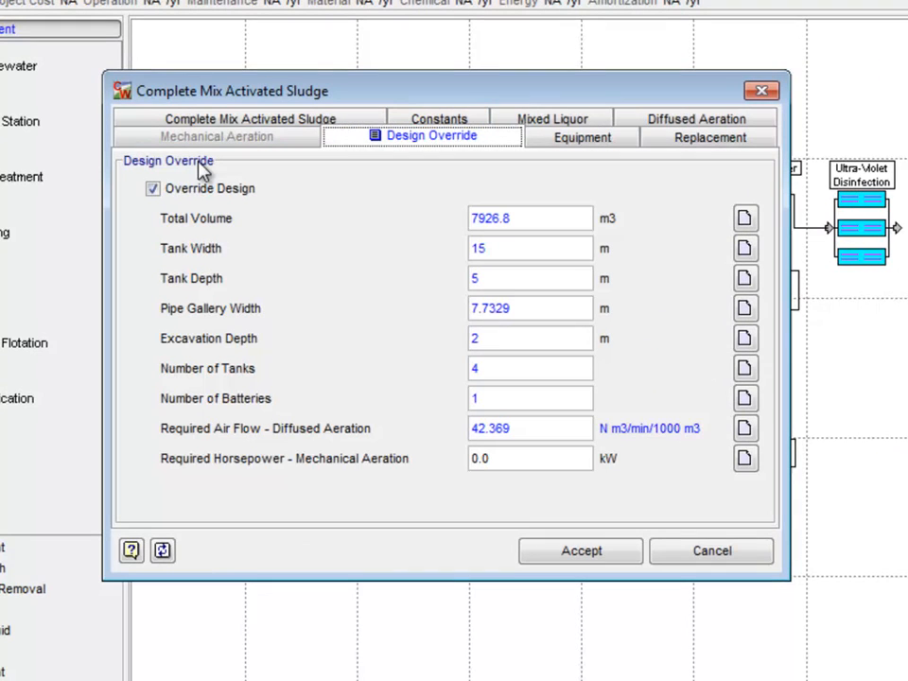
left_click(152, 189)
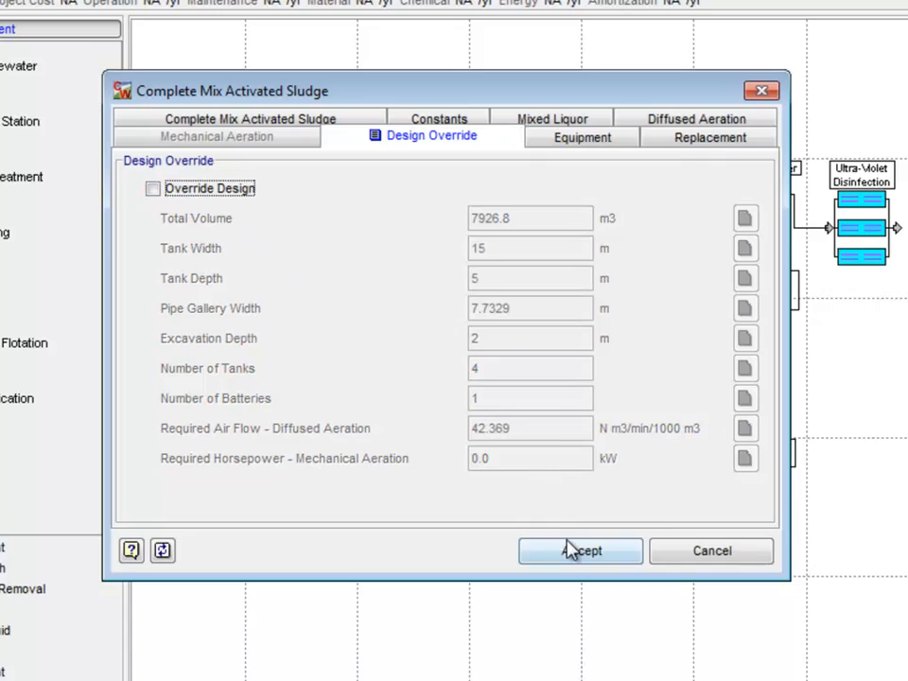
left_click(580, 550)
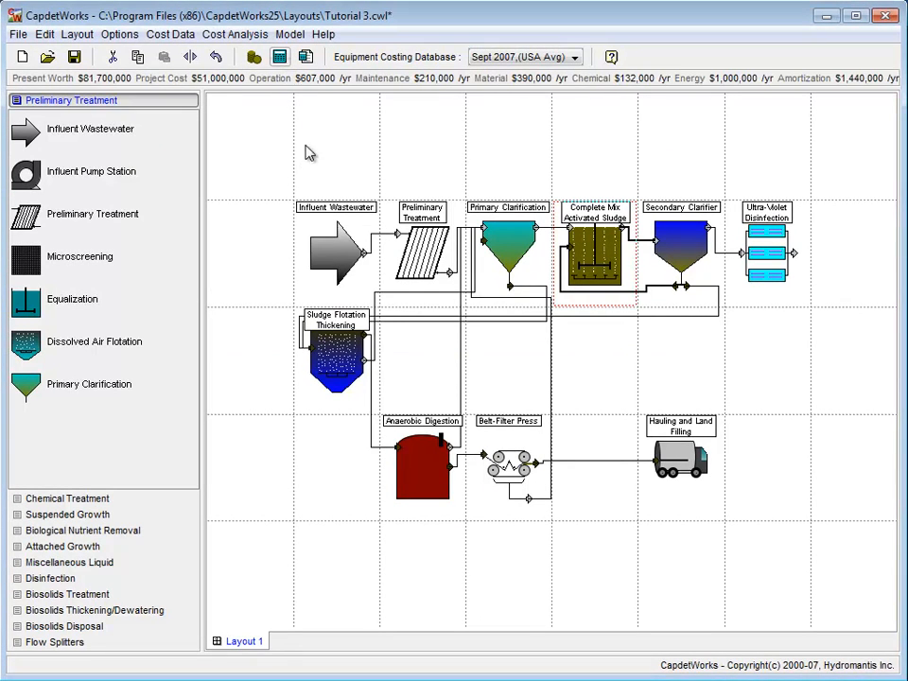
mouse_move(536, 398)
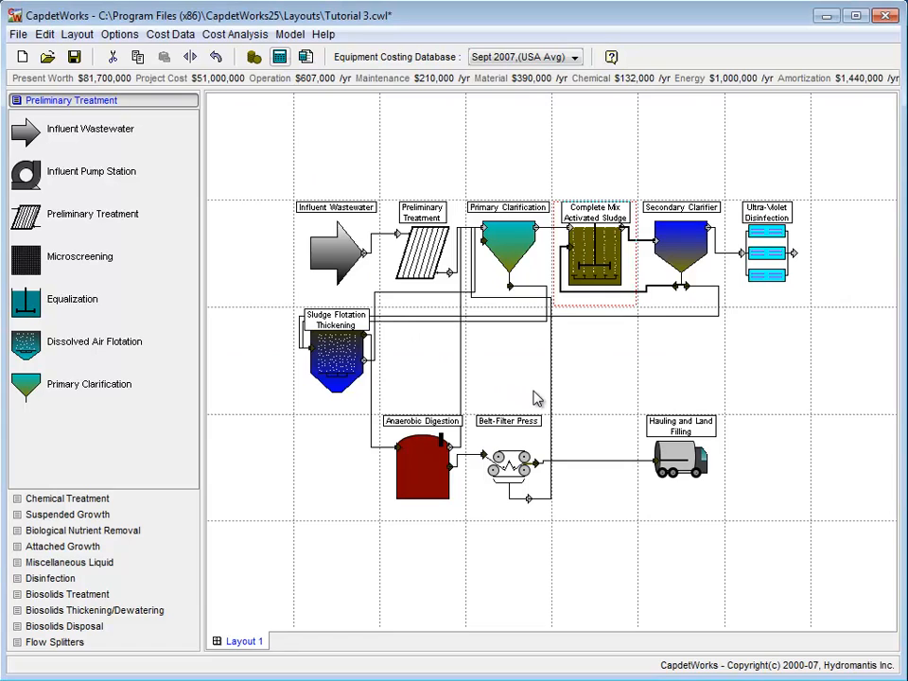
mouse_move(370, 171)
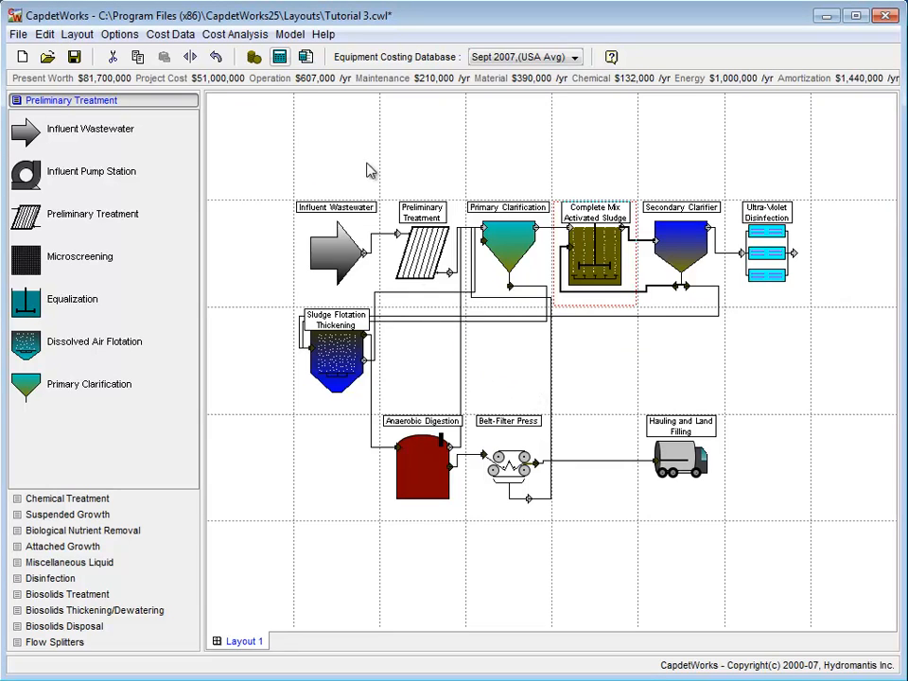
Step: Start a sensitivity analysis on Influent Wastewater with Average Flow as the parameter
left_click(234, 34)
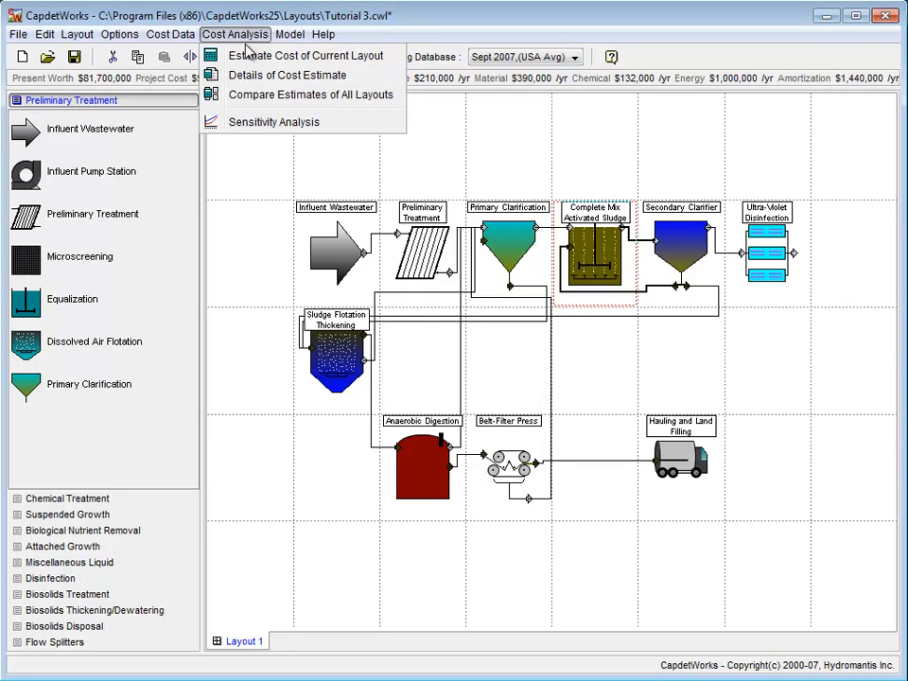
mouse_move(274, 121)
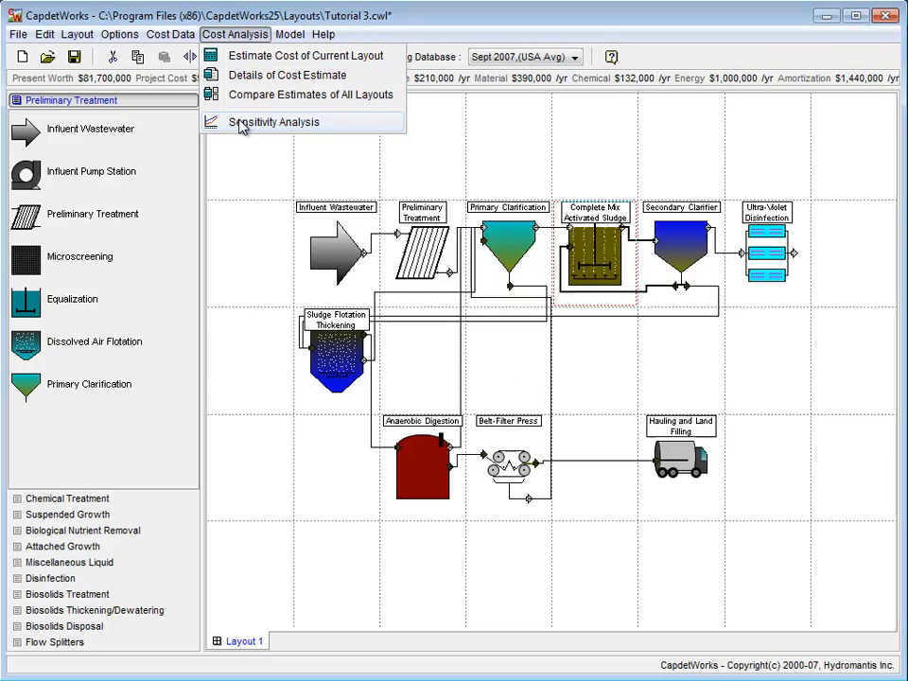
left_click(274, 121)
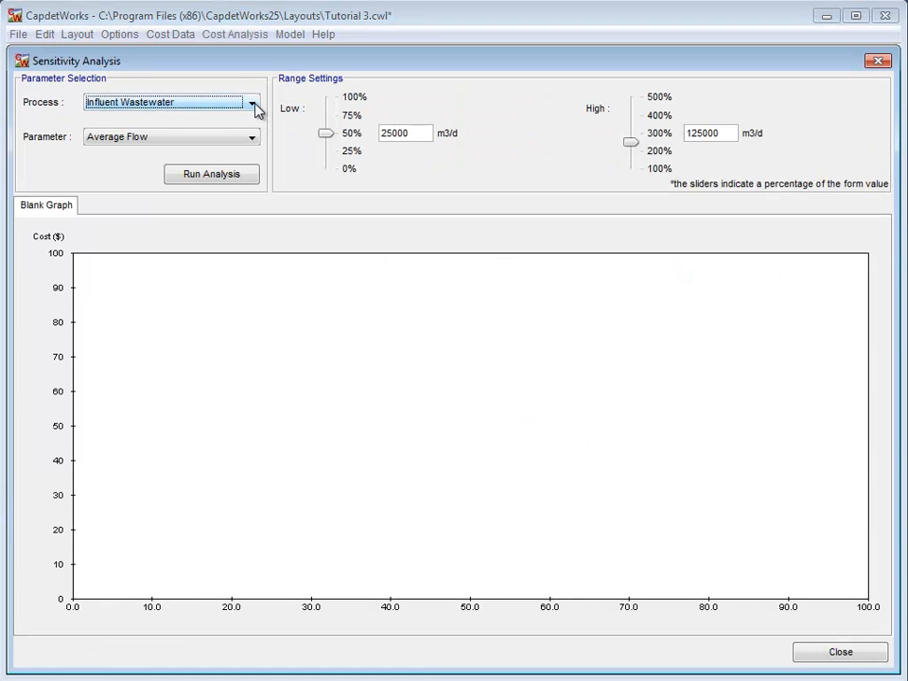
left_click(251, 102)
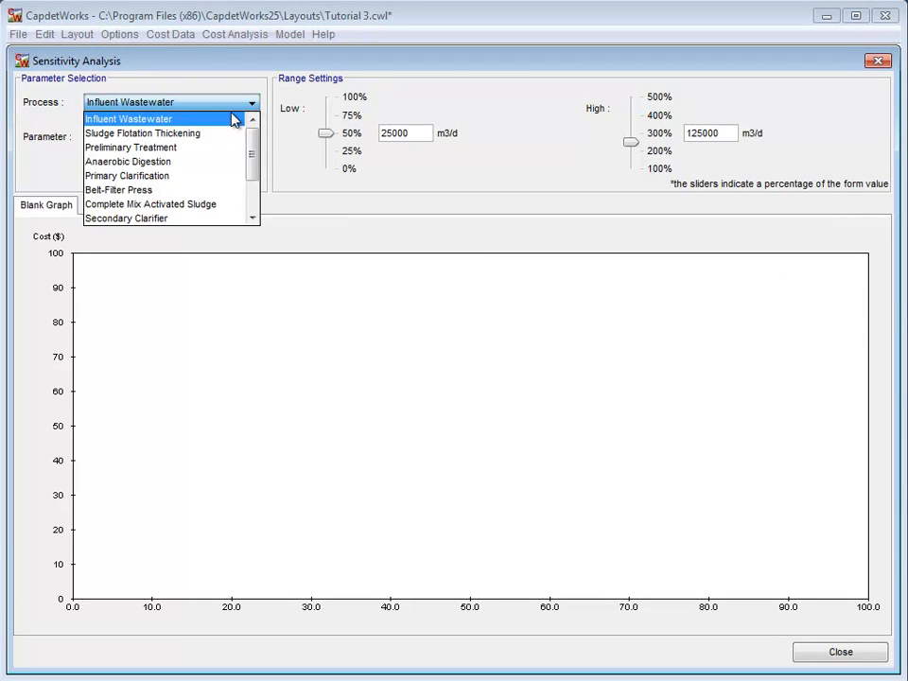
left_click(128, 118)
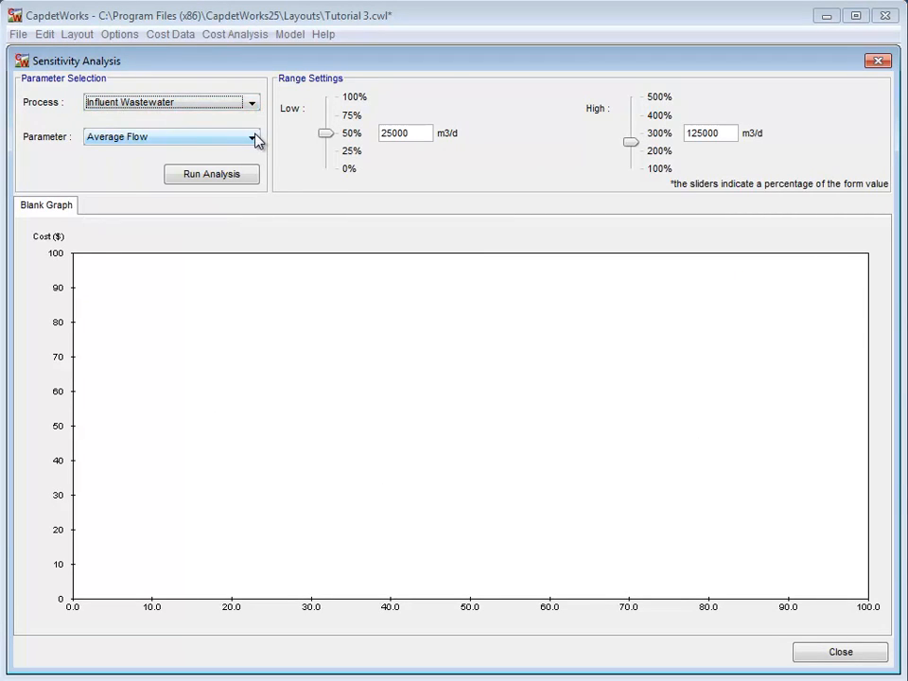
left_click(251, 136)
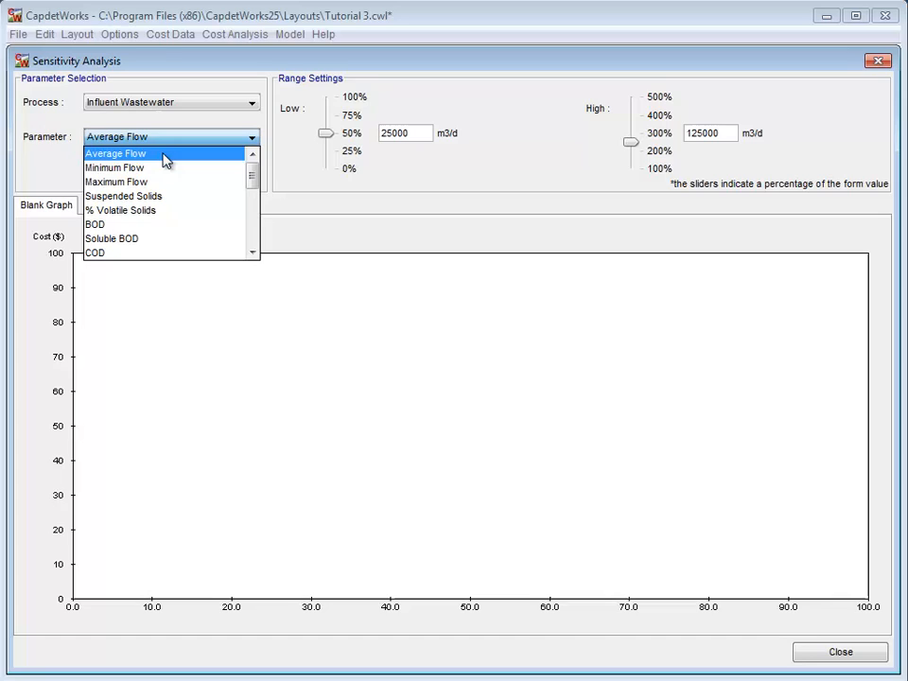
left_click(116, 153)
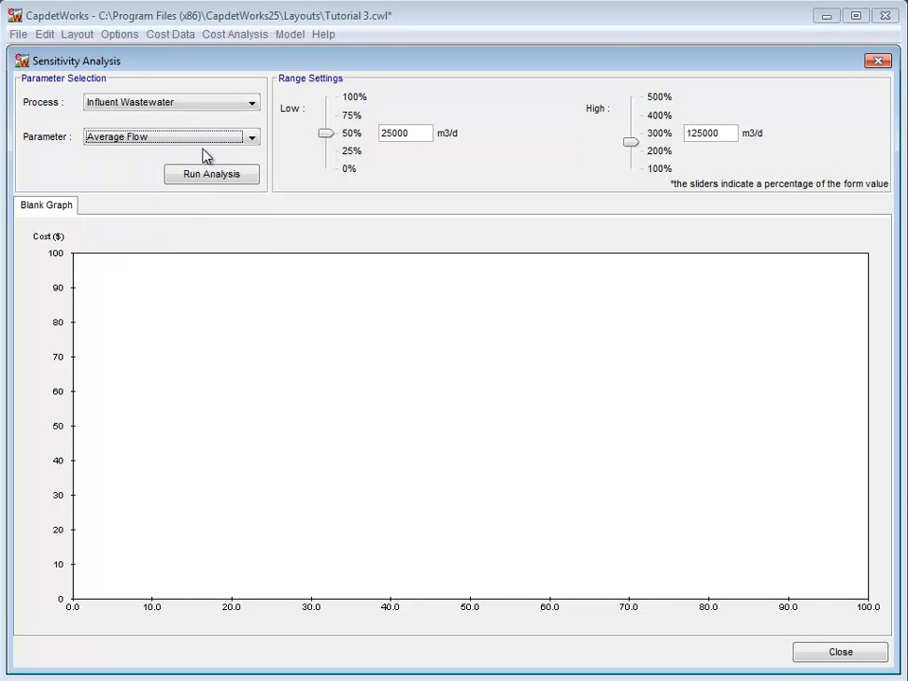
Step: Set the average flow range to a low of 12500 and a high of 150000 m3/d
left_click_drag(325, 132, 327, 118)
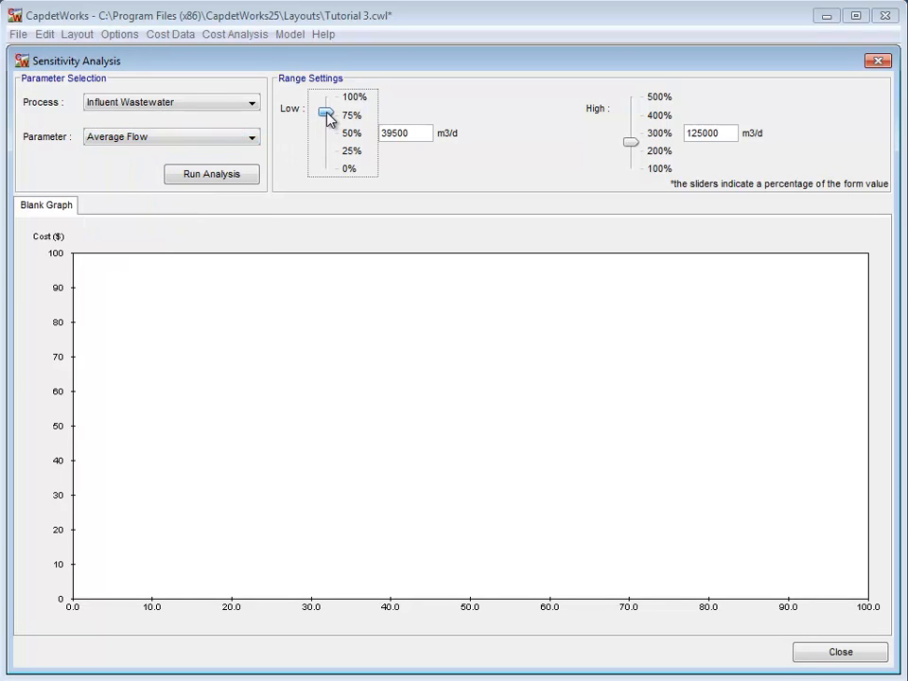
left_click_drag(325, 114, 325, 152)
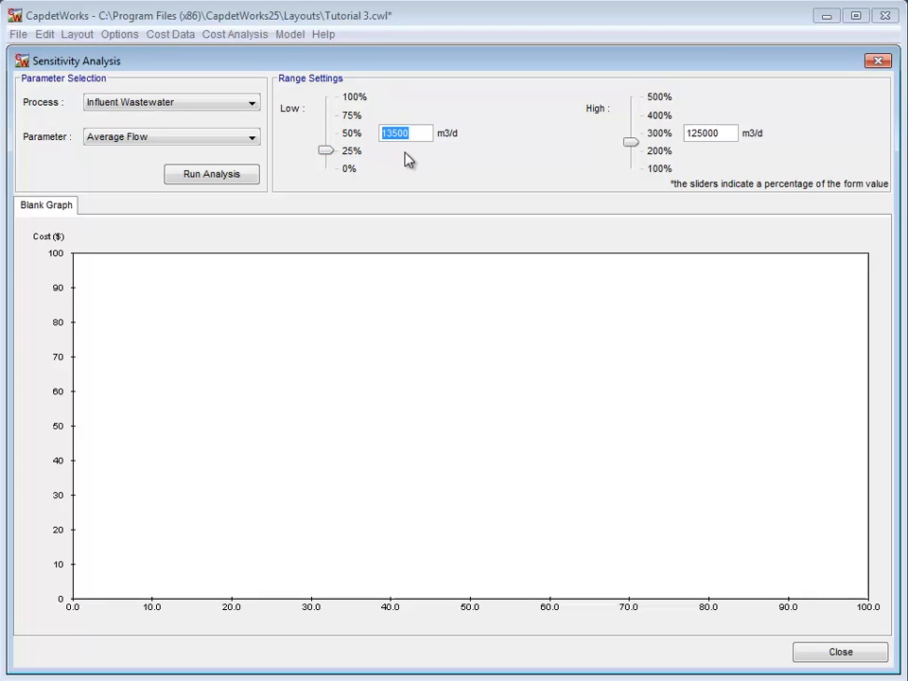
type("1250")
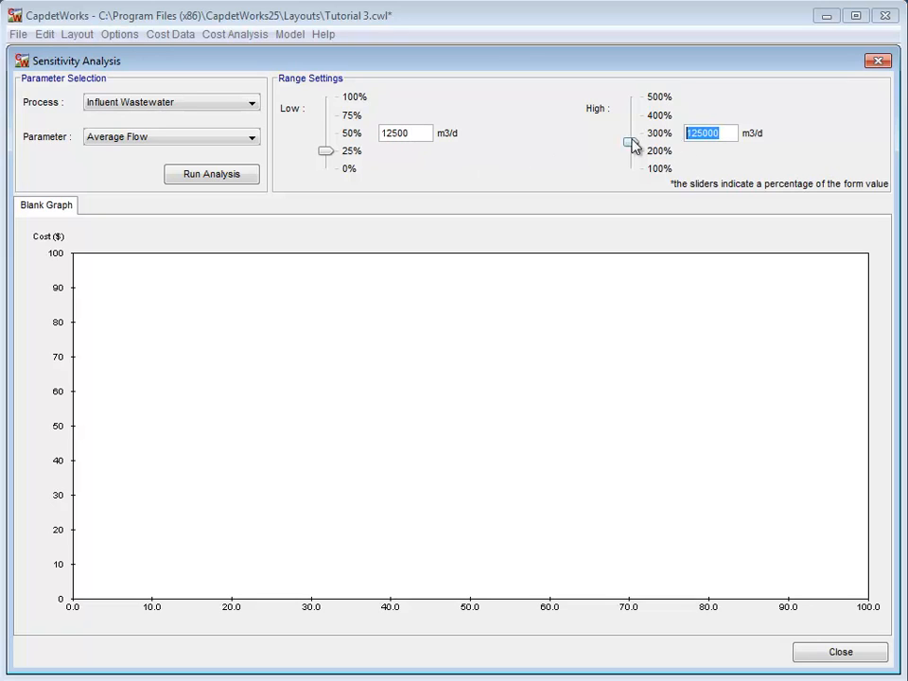
type("150")
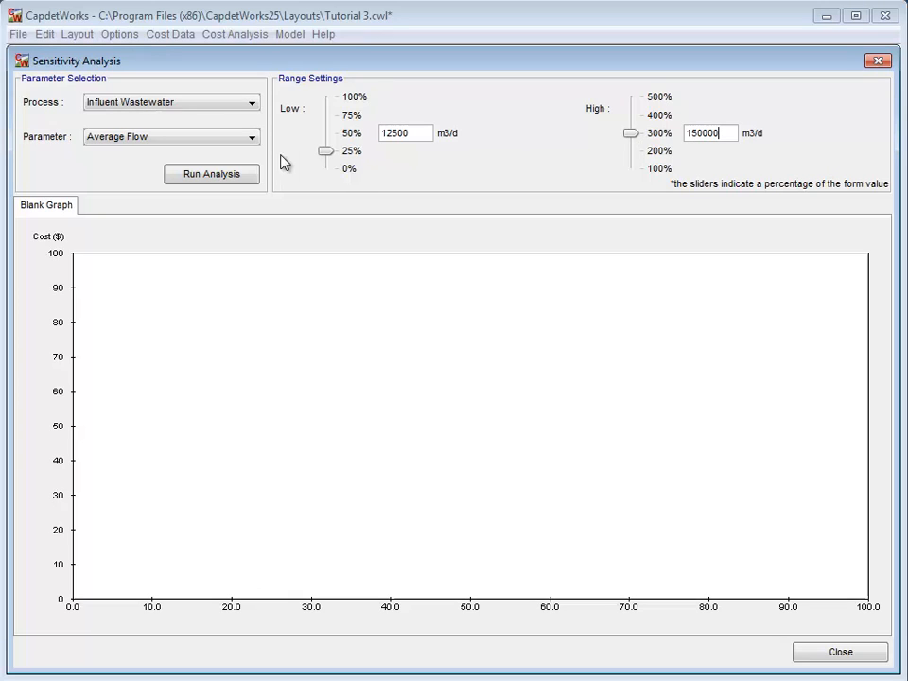
Step: Run the analysis to plot Cost vs. Average Flow from 12,500 to 150,000 m3/d
left_click(211, 174)
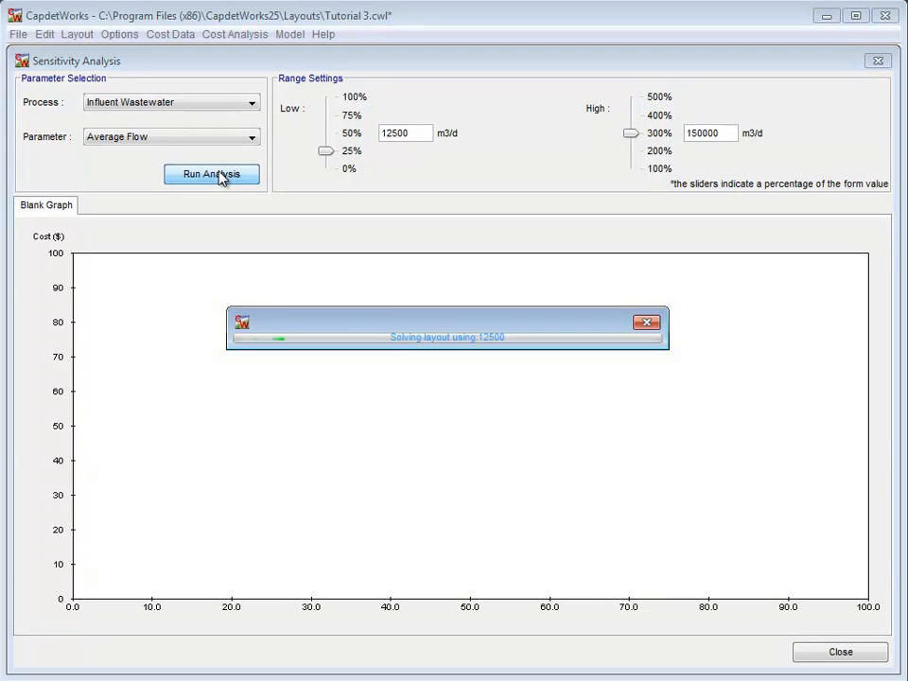
left_click(211, 174)
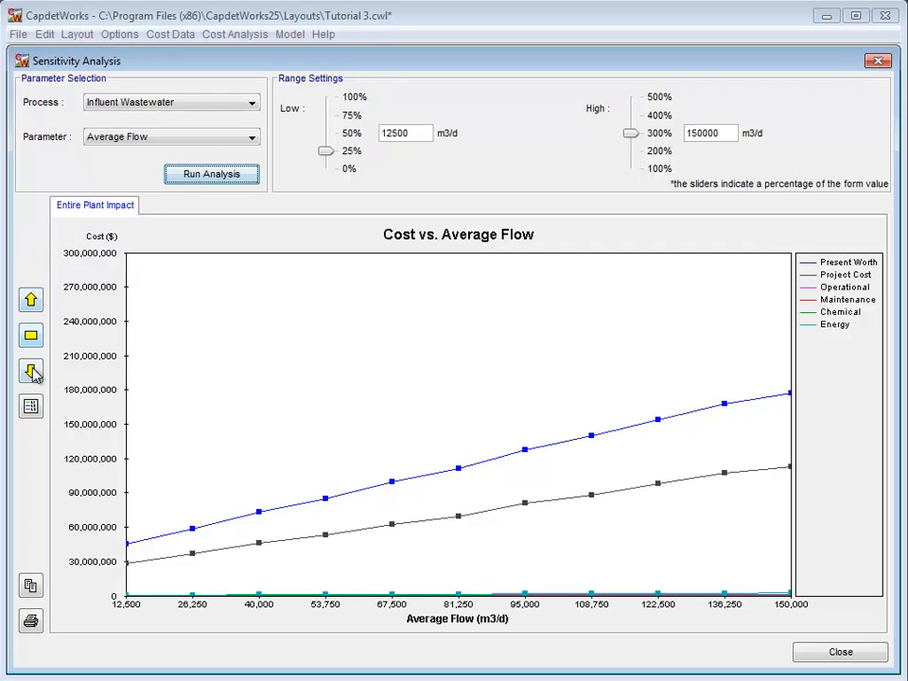
Step: Rescale the Cost vs. Average Flow graph to show small operating costs, then full range
left_click(31, 371)
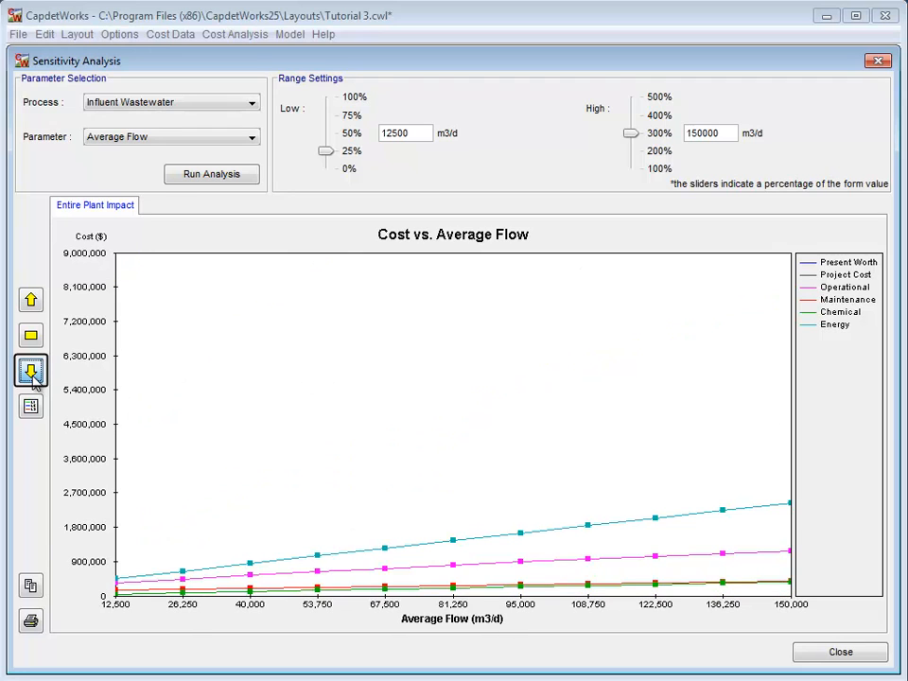
left_click(31, 372)
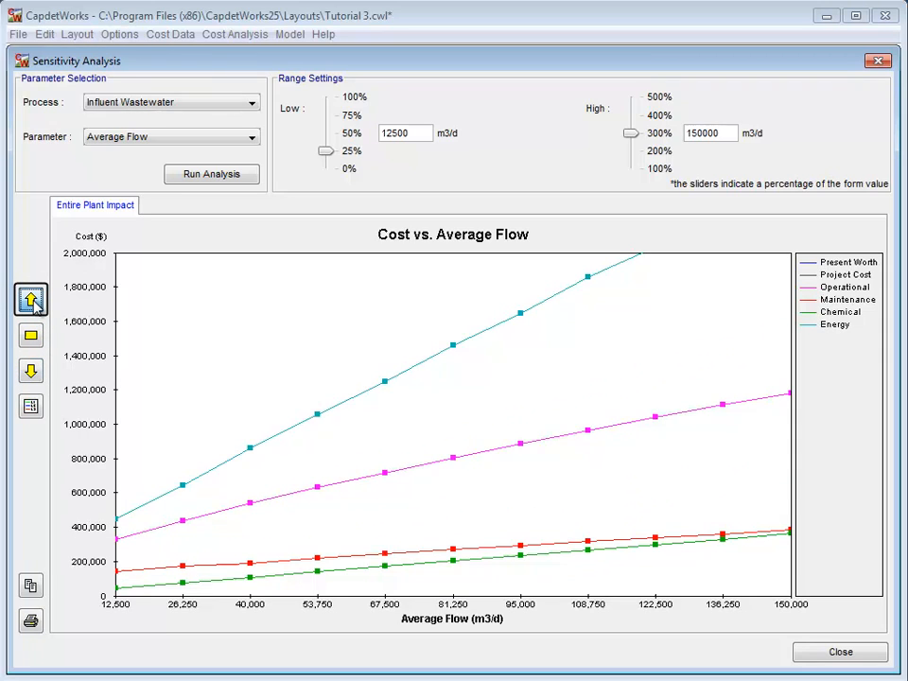
left_click(31, 299)
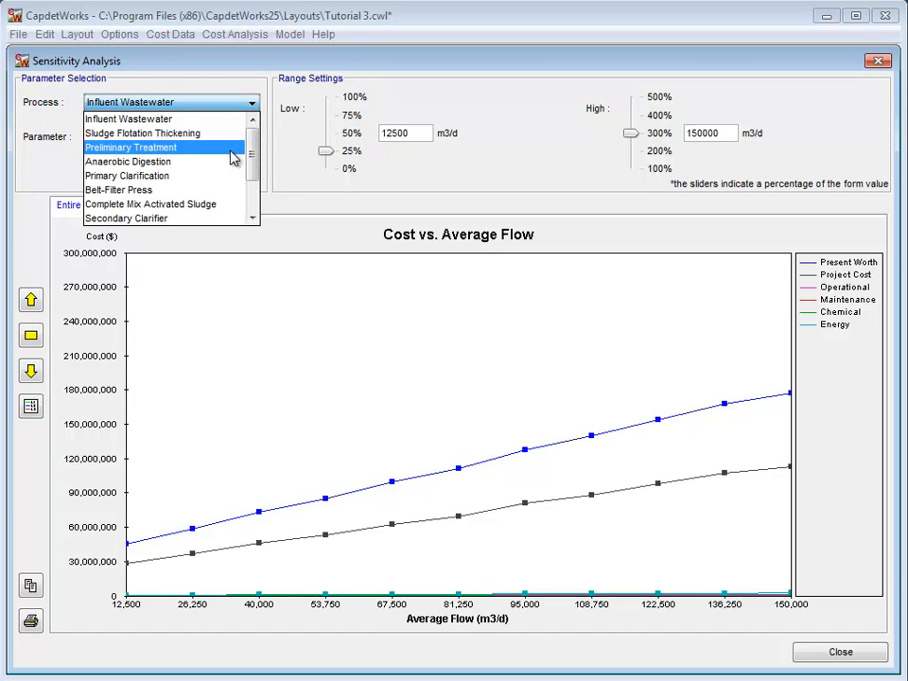
Step: Run sensitivity on Primary Clarification surface overflow rate from 500 to 2500
left_click(127, 176)
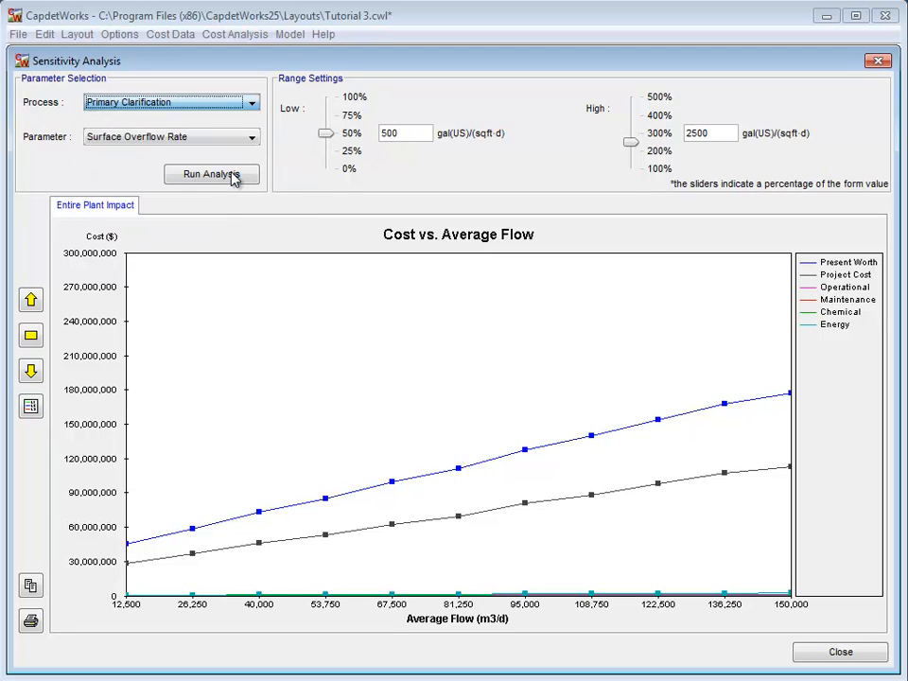
left_click(252, 137)
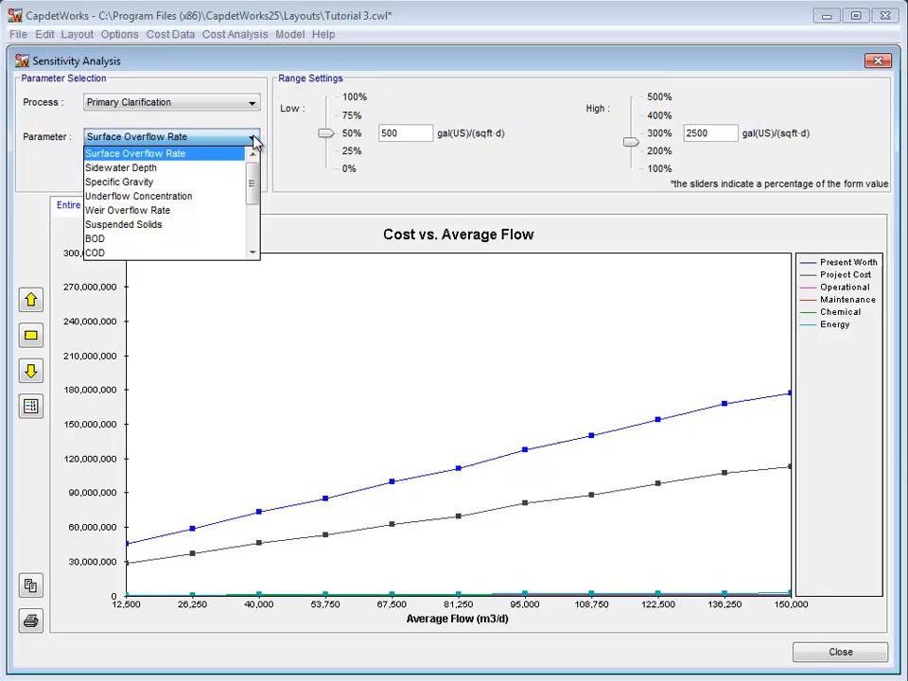
left_click(135, 153)
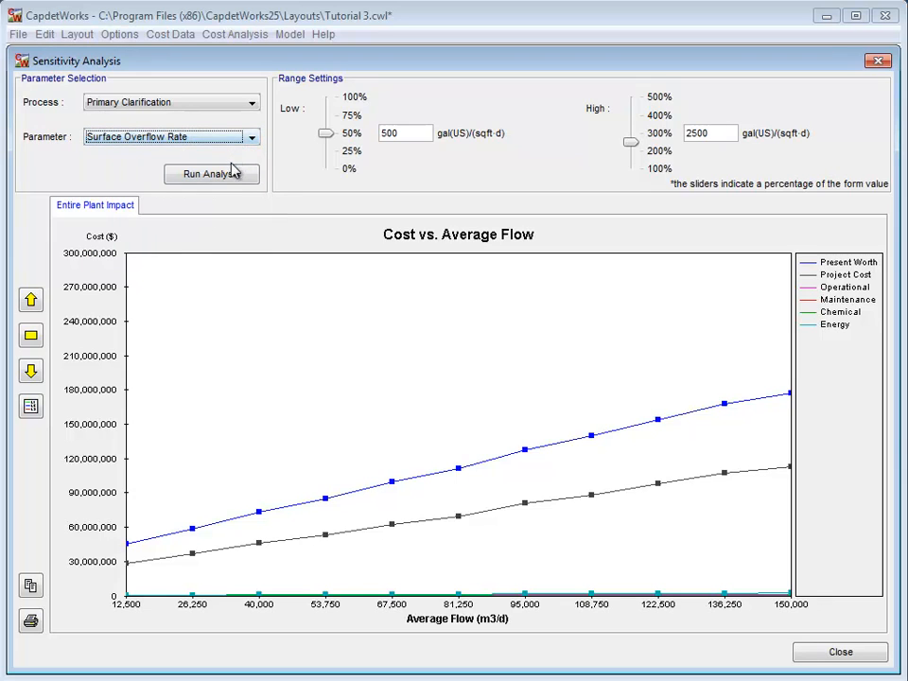
left_click(211, 174)
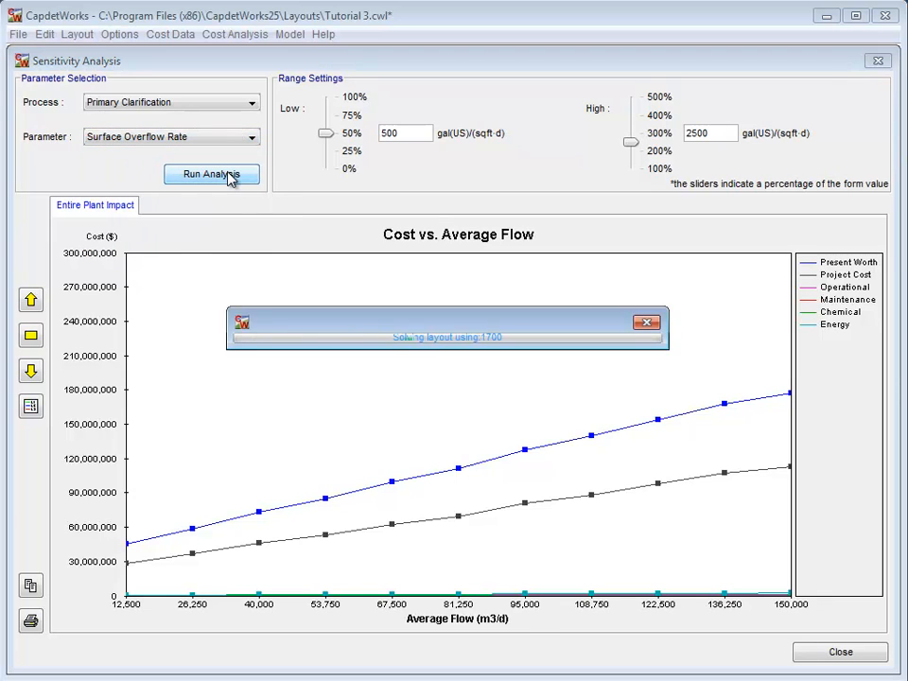
left_click(211, 174)
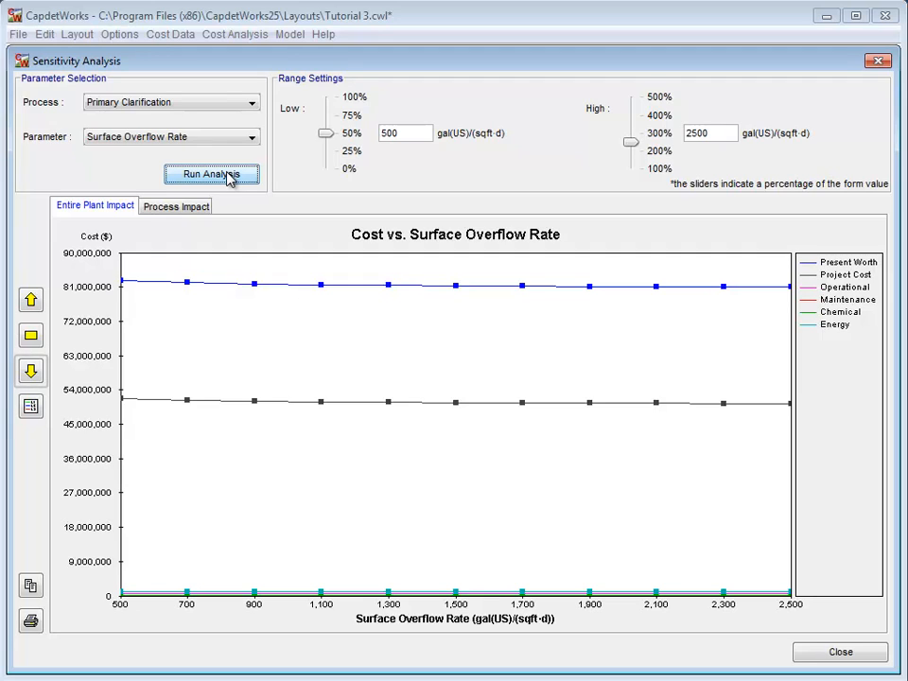
Step: Rescale the whole-plant overflow rate graph, then show the Process Impact cost breakdown
left_click(31, 370)
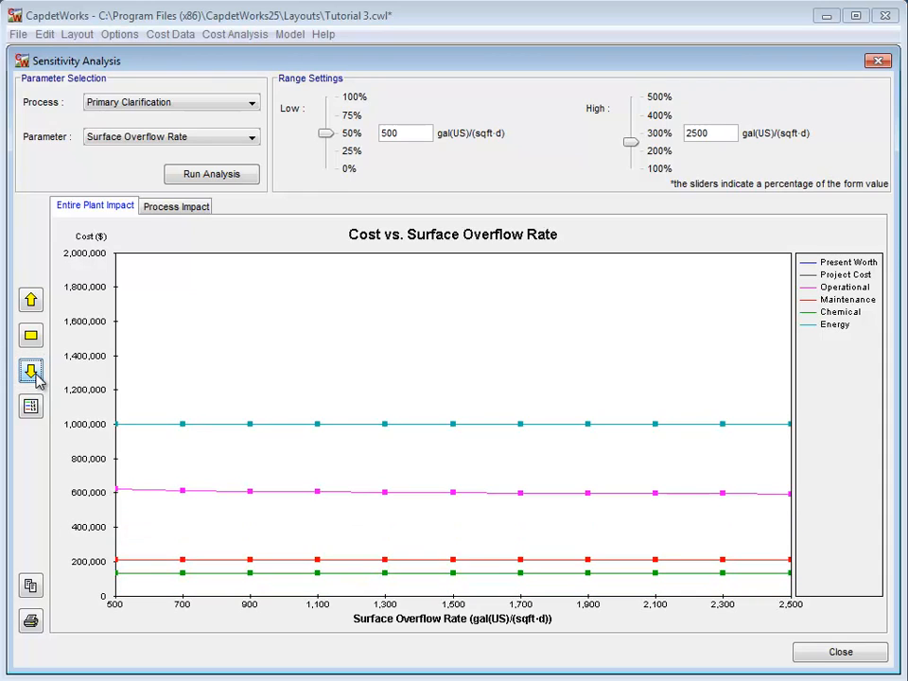
left_click(31, 335)
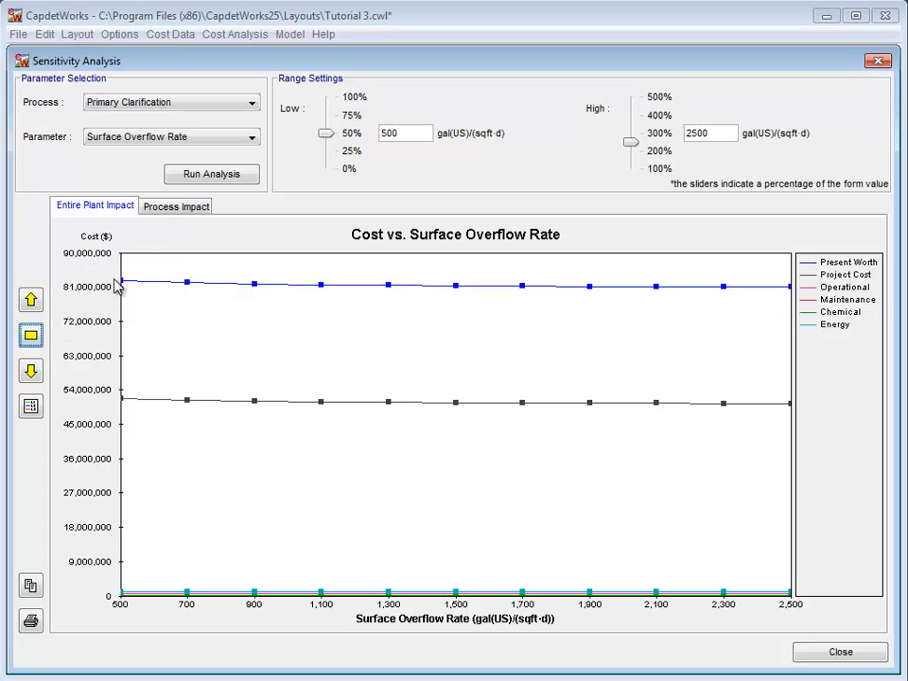
left_click(176, 205)
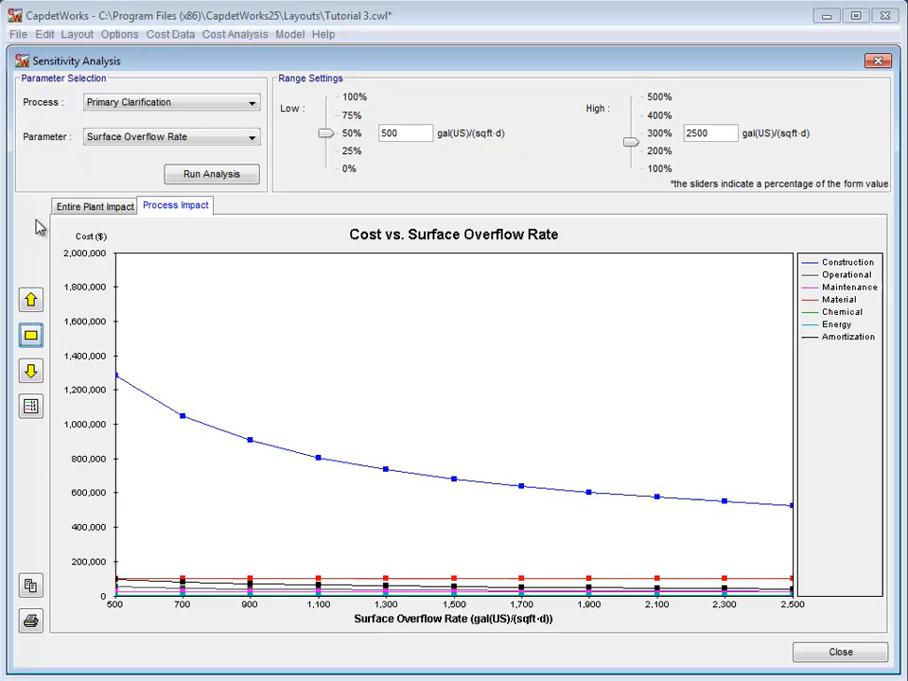
mouse_move(33, 514)
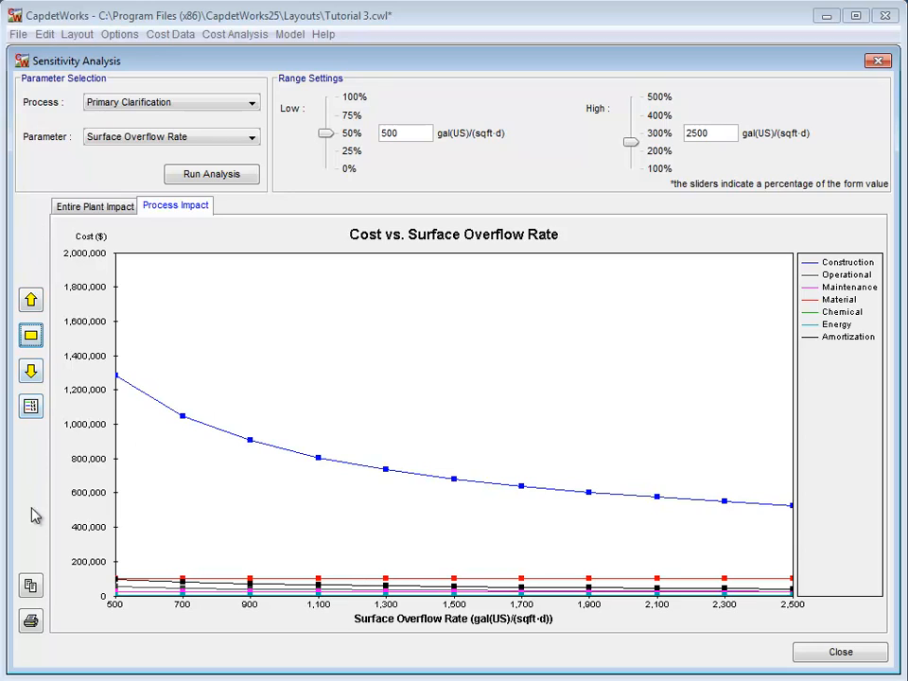
Step: Copy the Primary Clarification cost graph and switch to the PowerPoint presentation
left_click(31, 586)
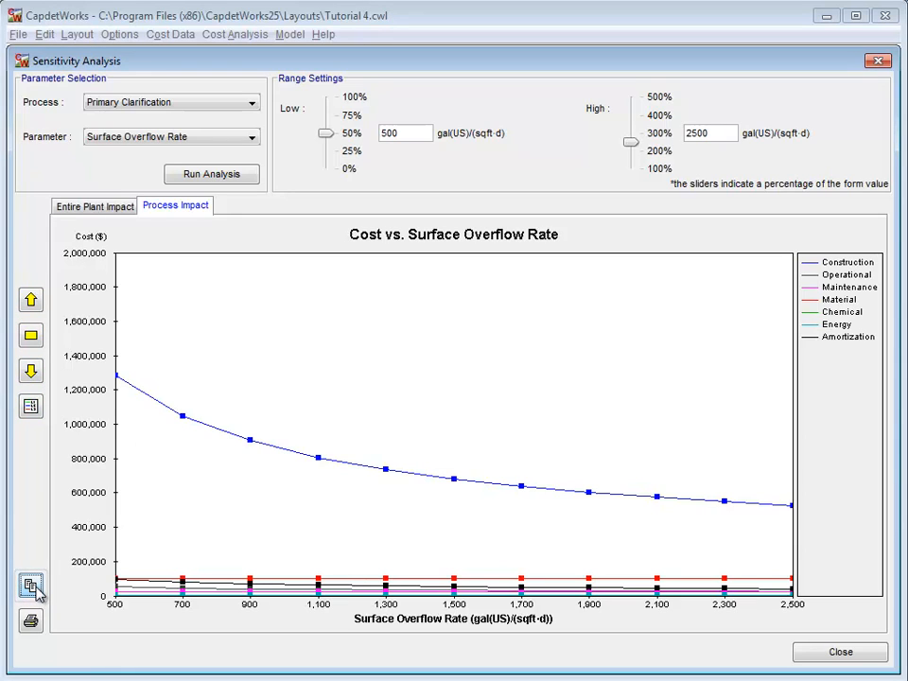
key("alt+tab")
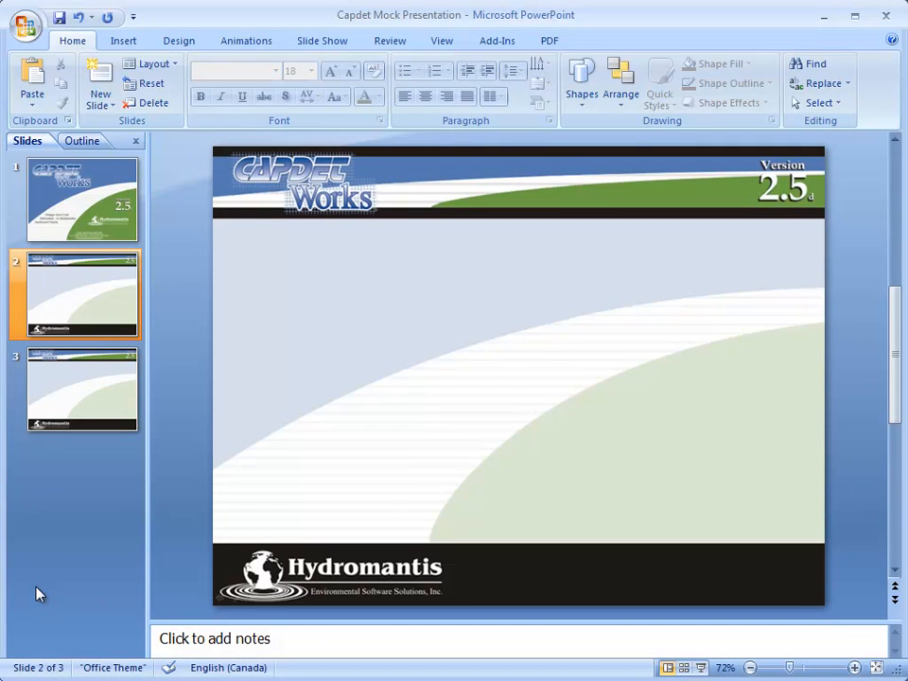
Step: Paste the Cost vs. Surface Overflow Rate graph onto empty slide 2
right_click(462, 378)
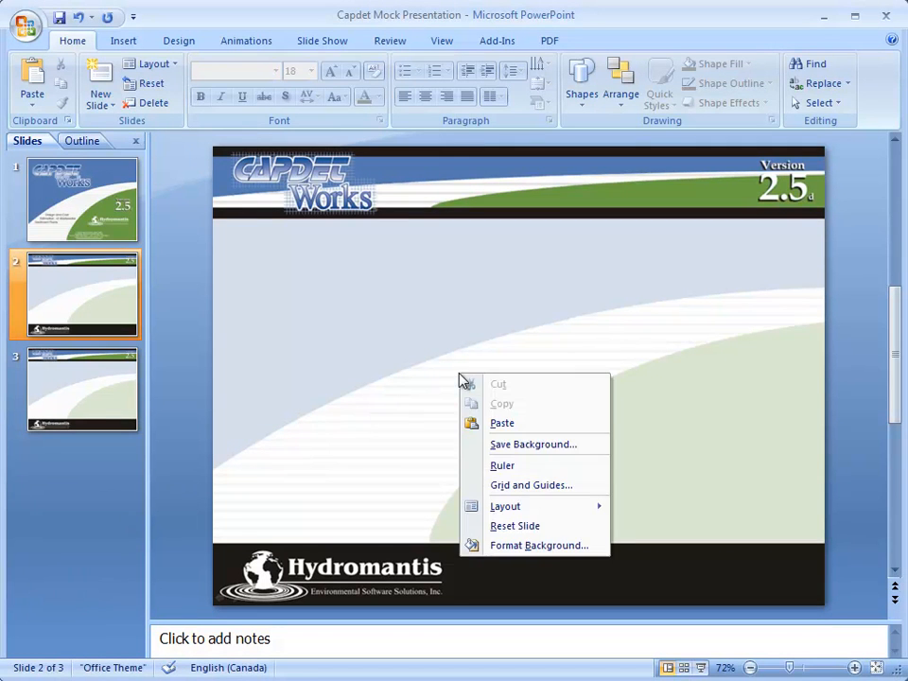
left_click(502, 423)
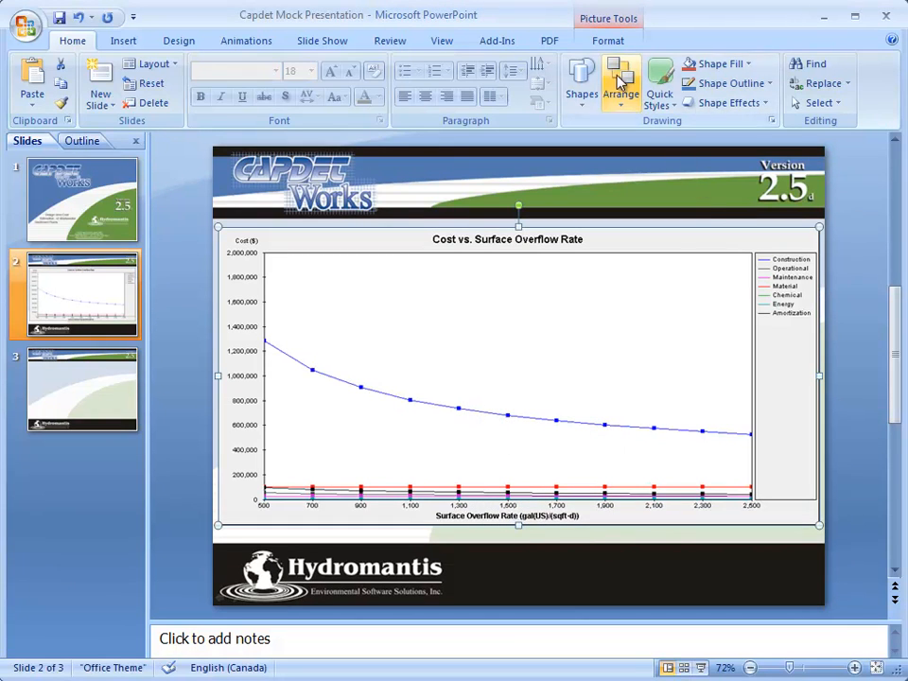
left_click(608, 40)
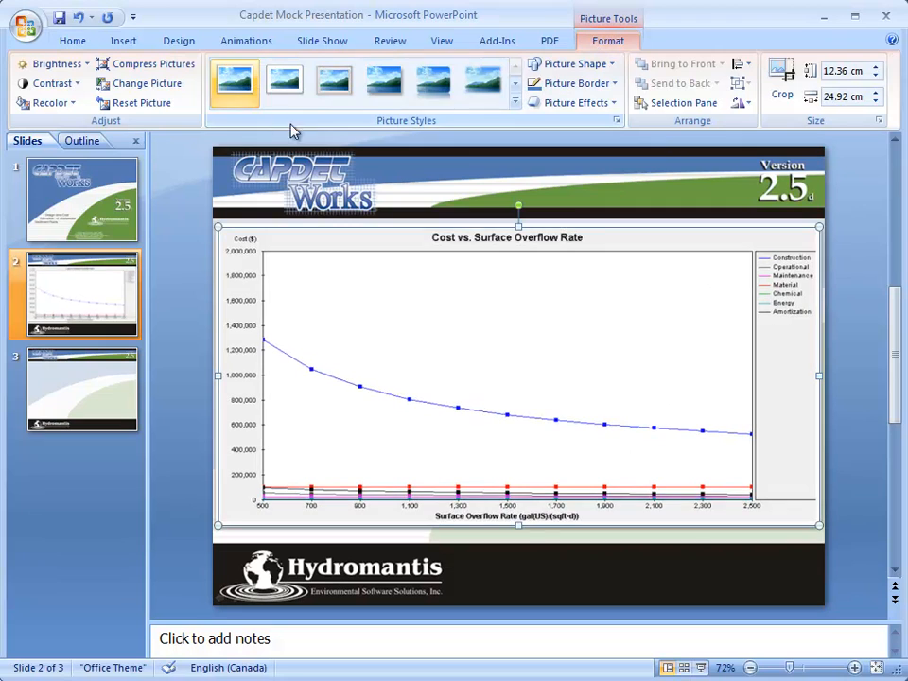
left_click(72, 40)
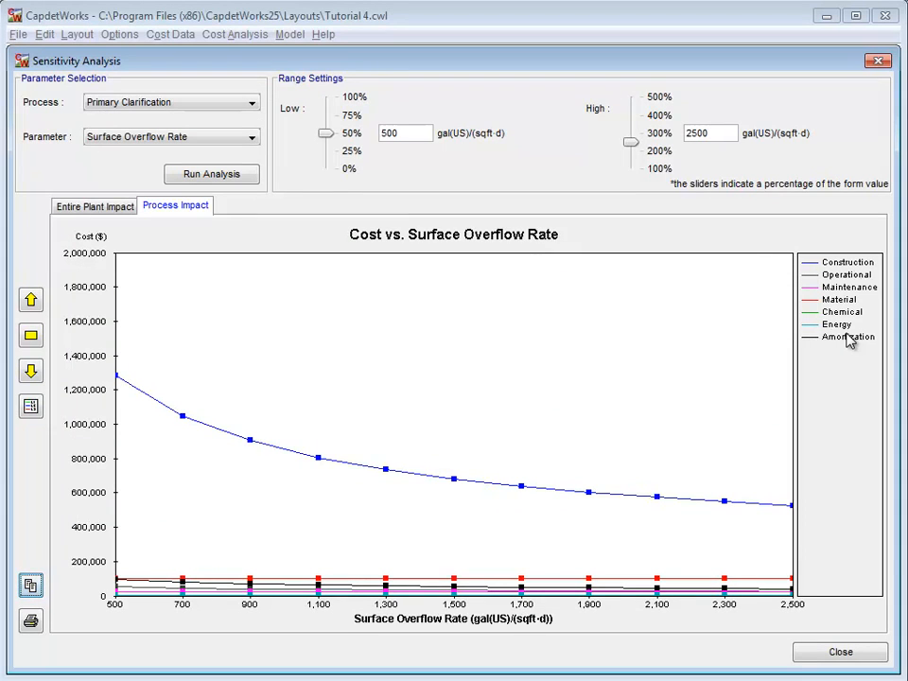
Step: Close the Sensitivity Analysis window to return to the Tutorial 3 plant layout
left_click(839, 652)
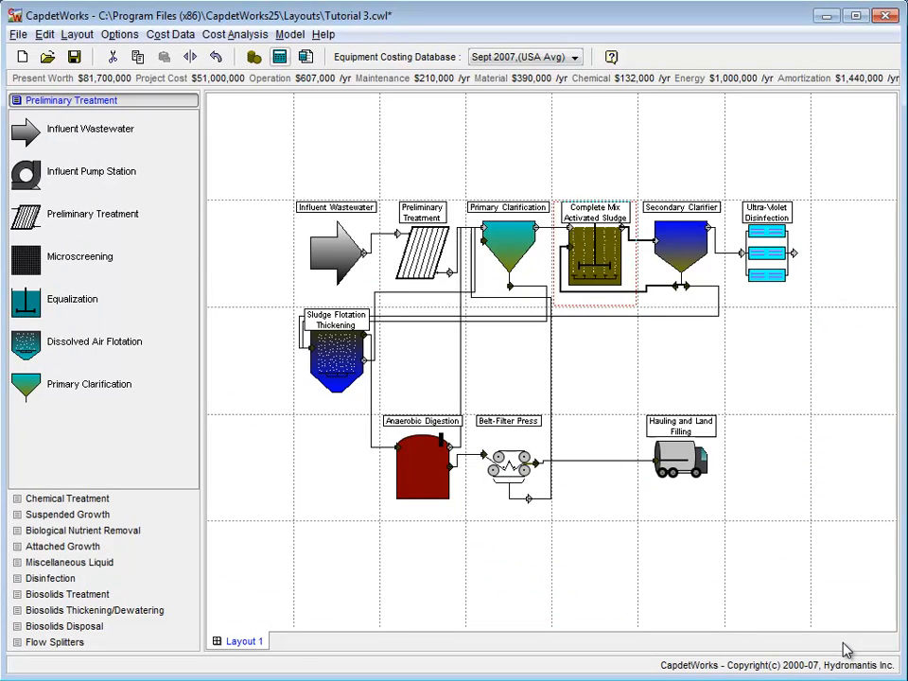
mouse_move(364, 235)
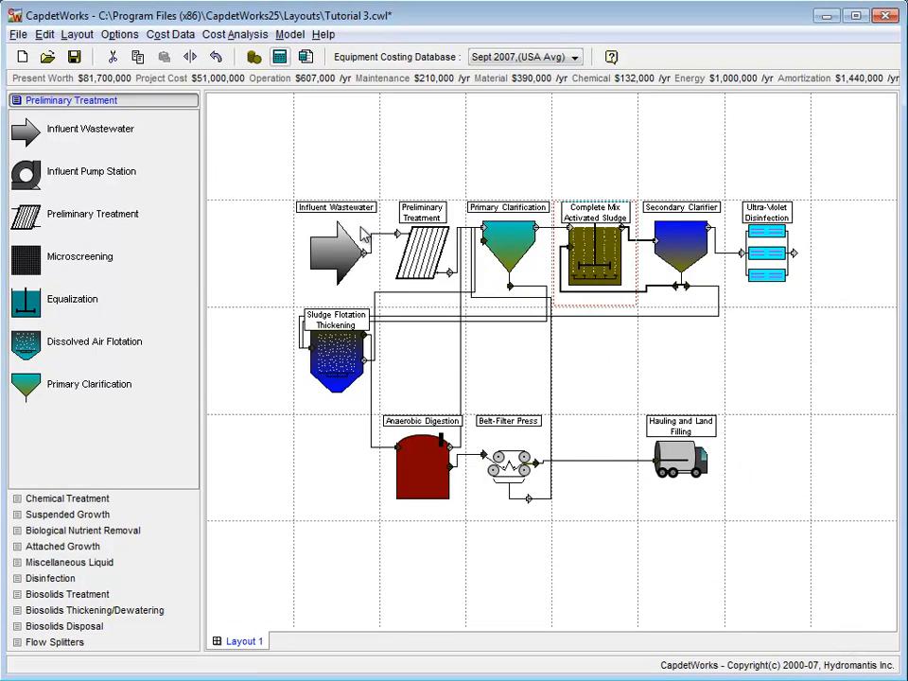
left_click(17, 34)
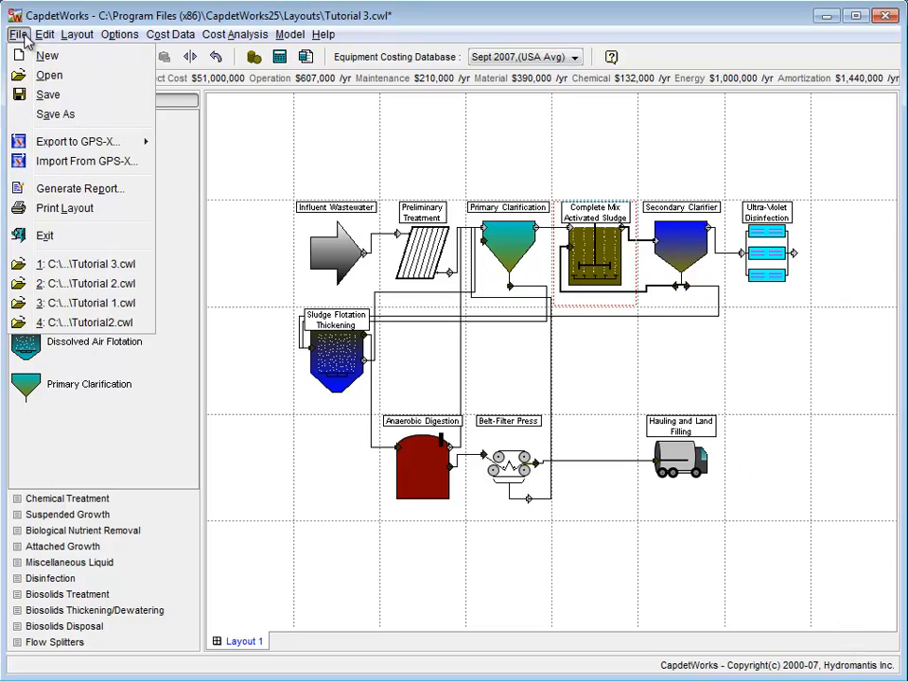
Step: Save the plant layout as 'Tutorial 4' in the Layouts folder
left_click(54, 113)
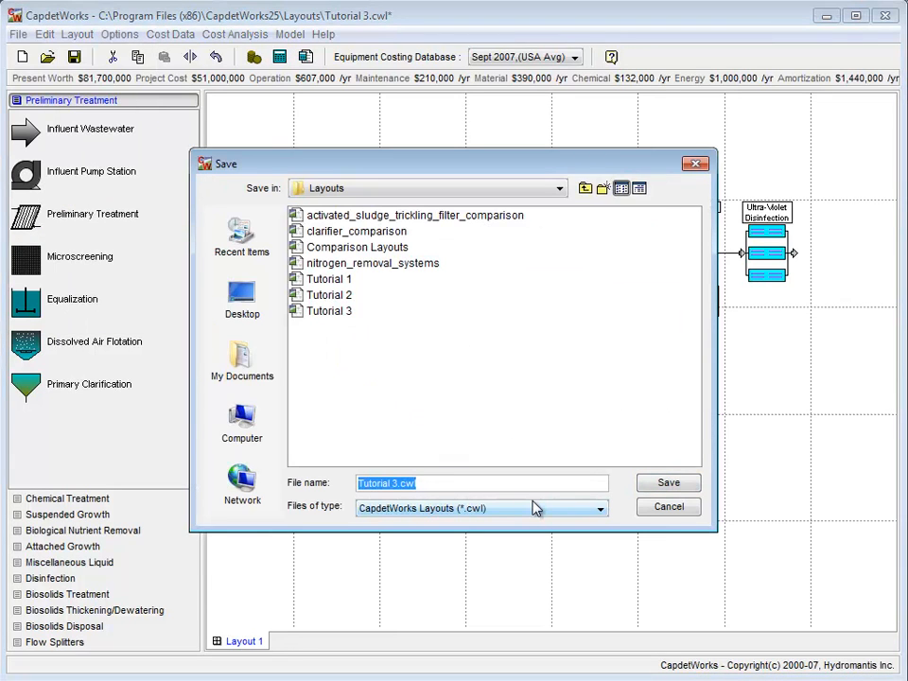
type("Tutori")
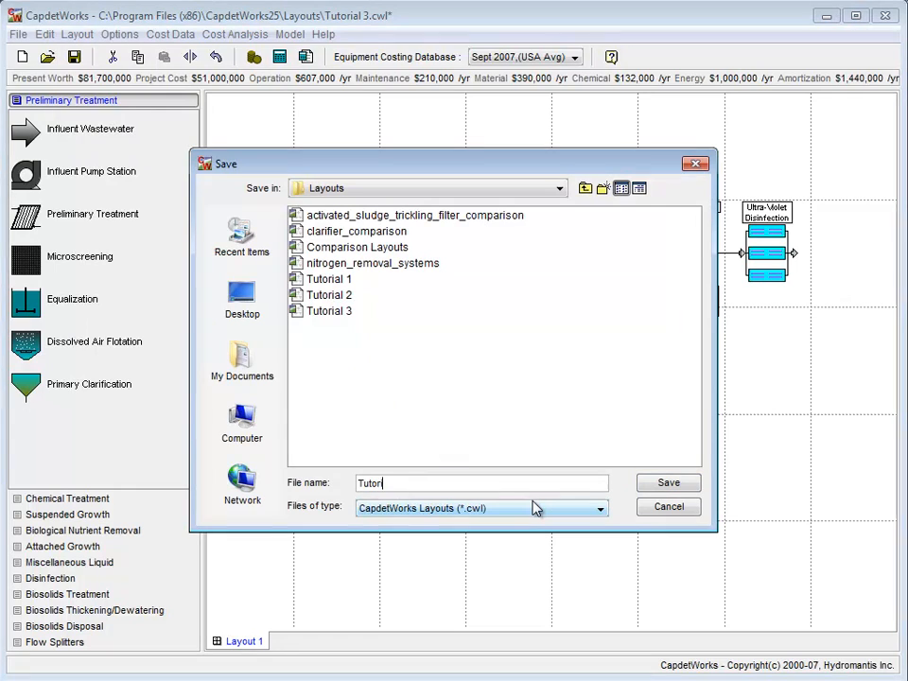
type("Tutorial 4")
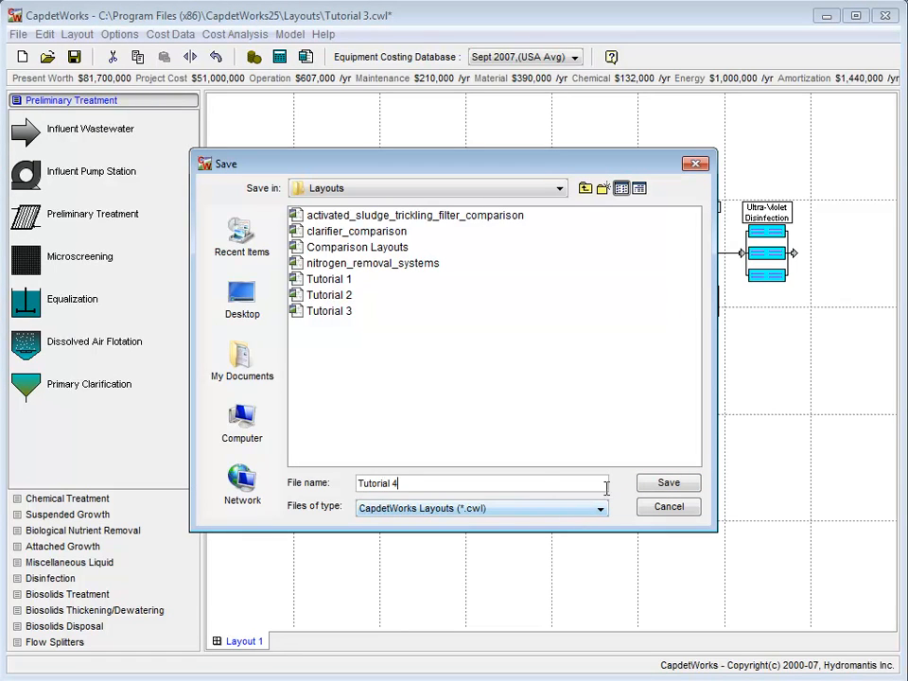
left_click(668, 483)
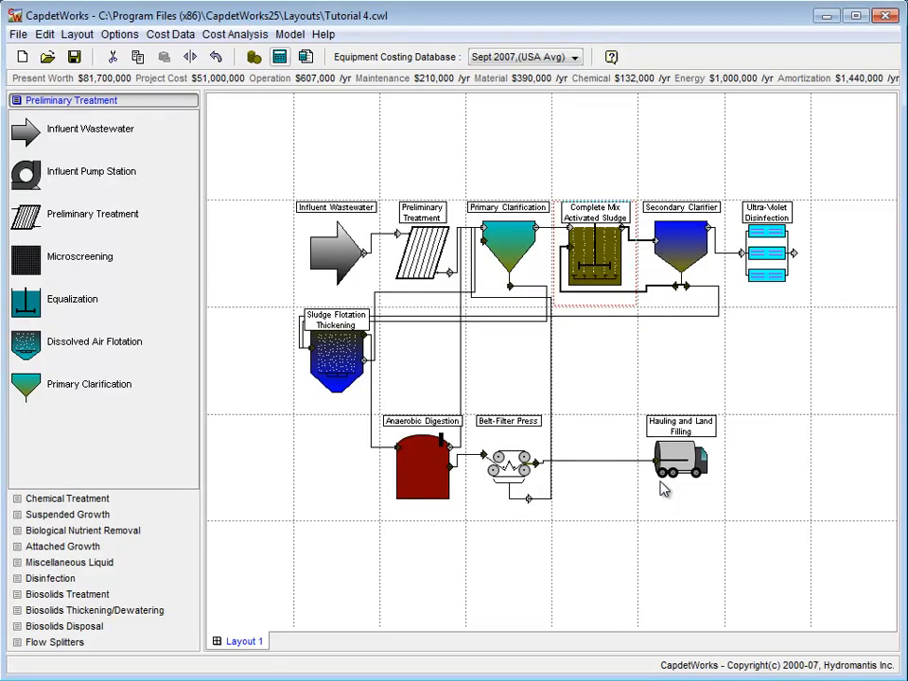
mouse_move(681, 463)
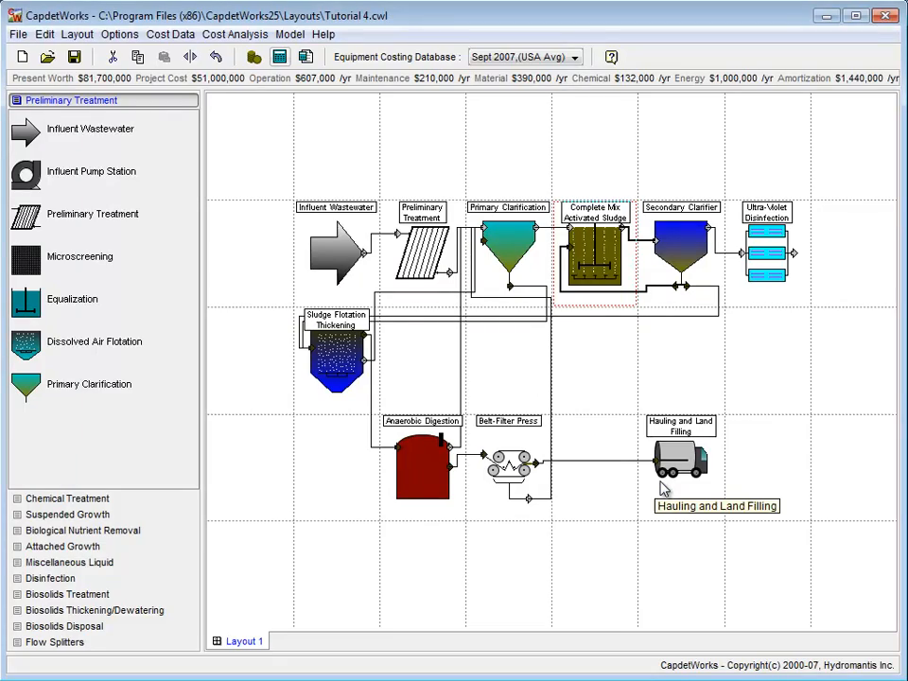